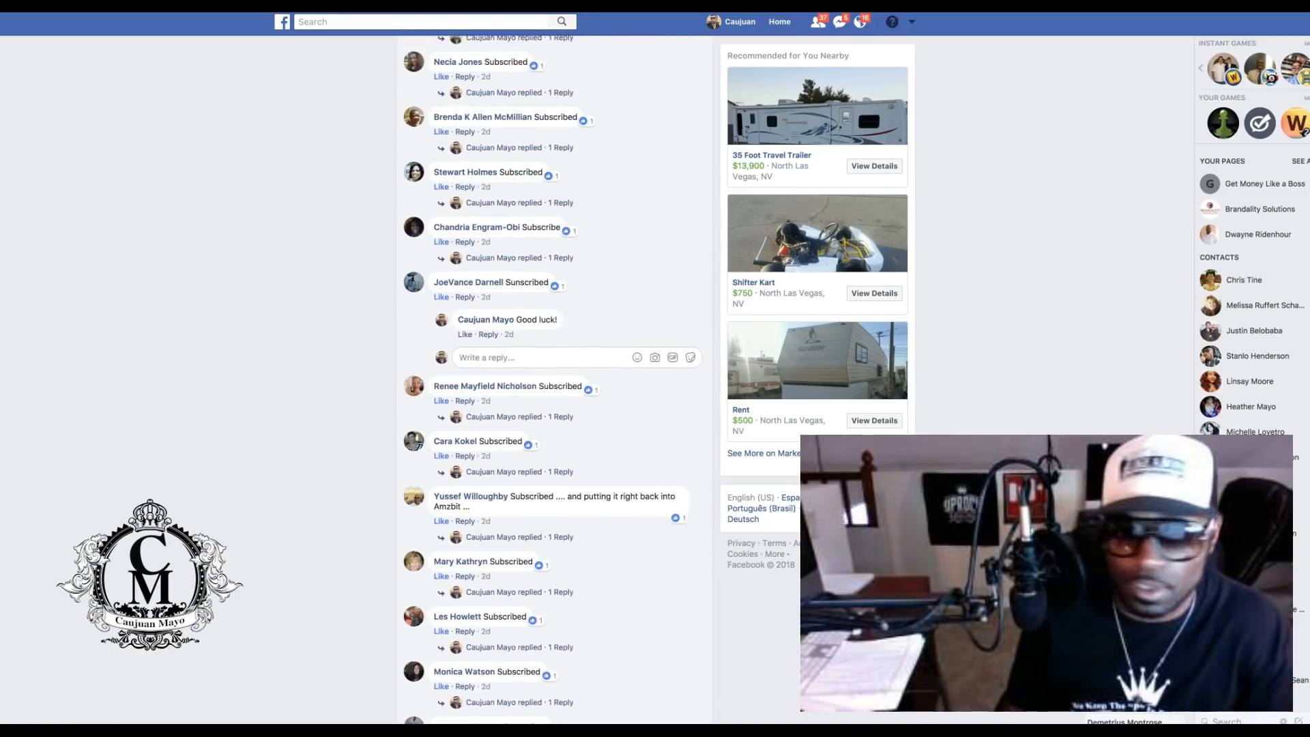
# Step: Scroll through the pasted commenter names in the Random Name Picker text field to verify the list
pyautogui.scroll(-3)
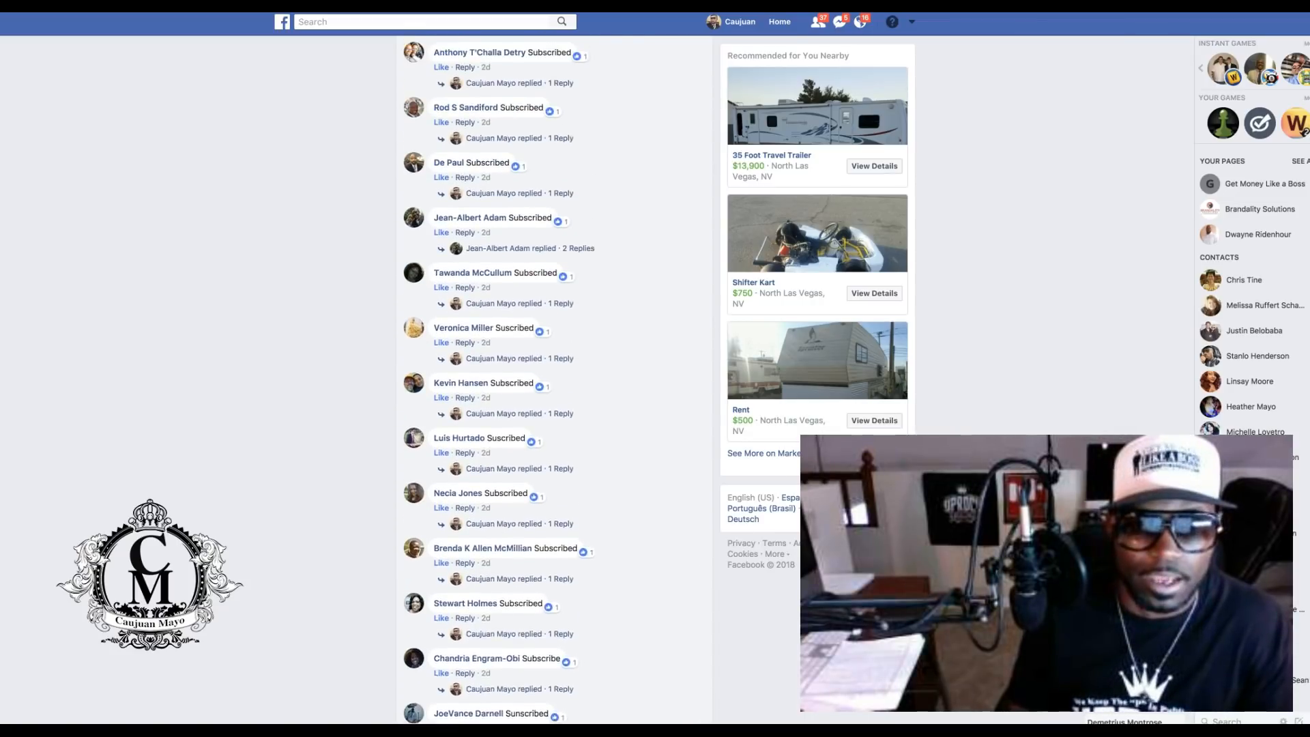
pyautogui.scroll(-3)
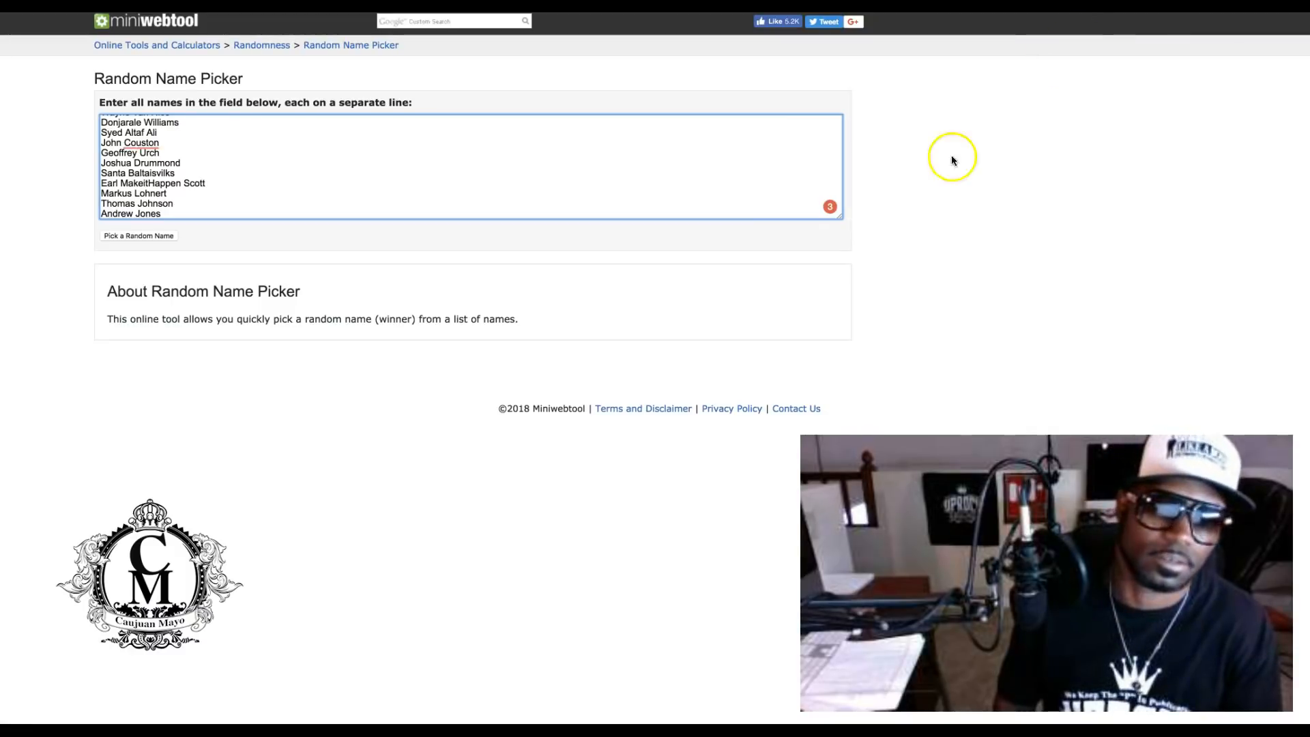
pyautogui.click(163, 213)
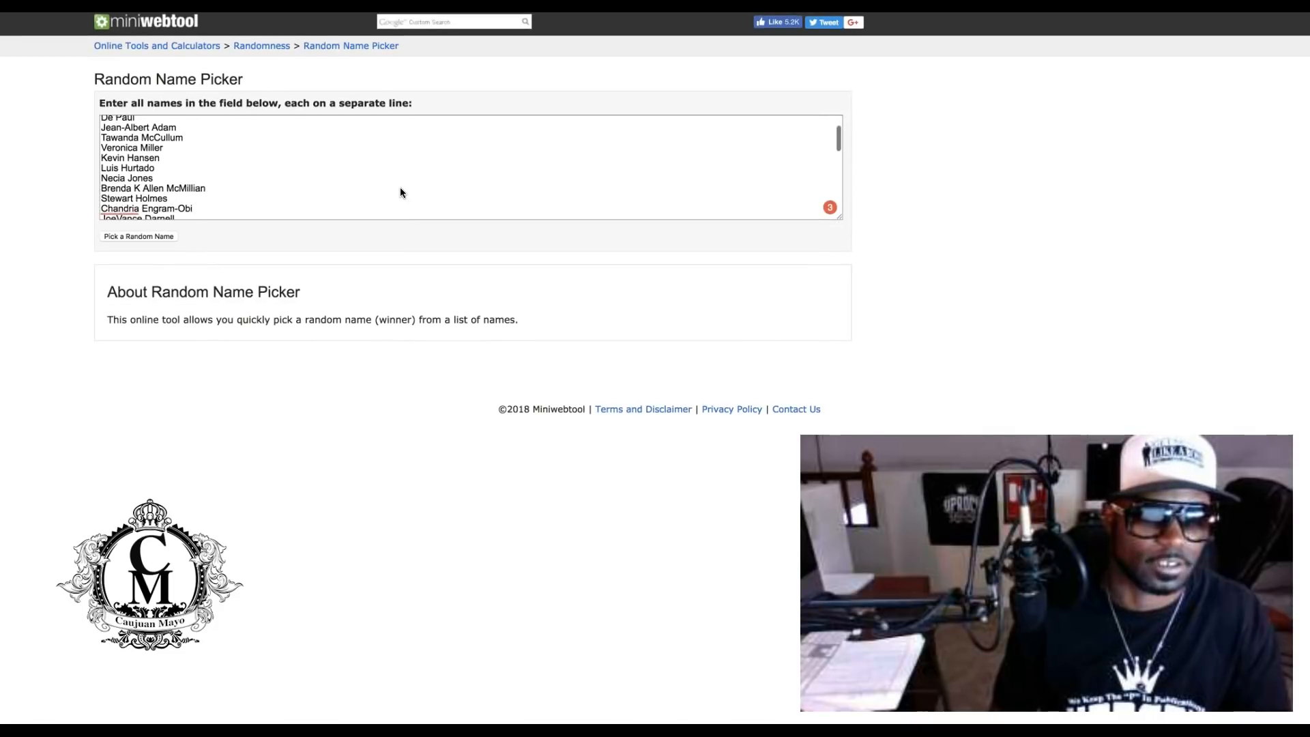
pyautogui.scroll(-3)
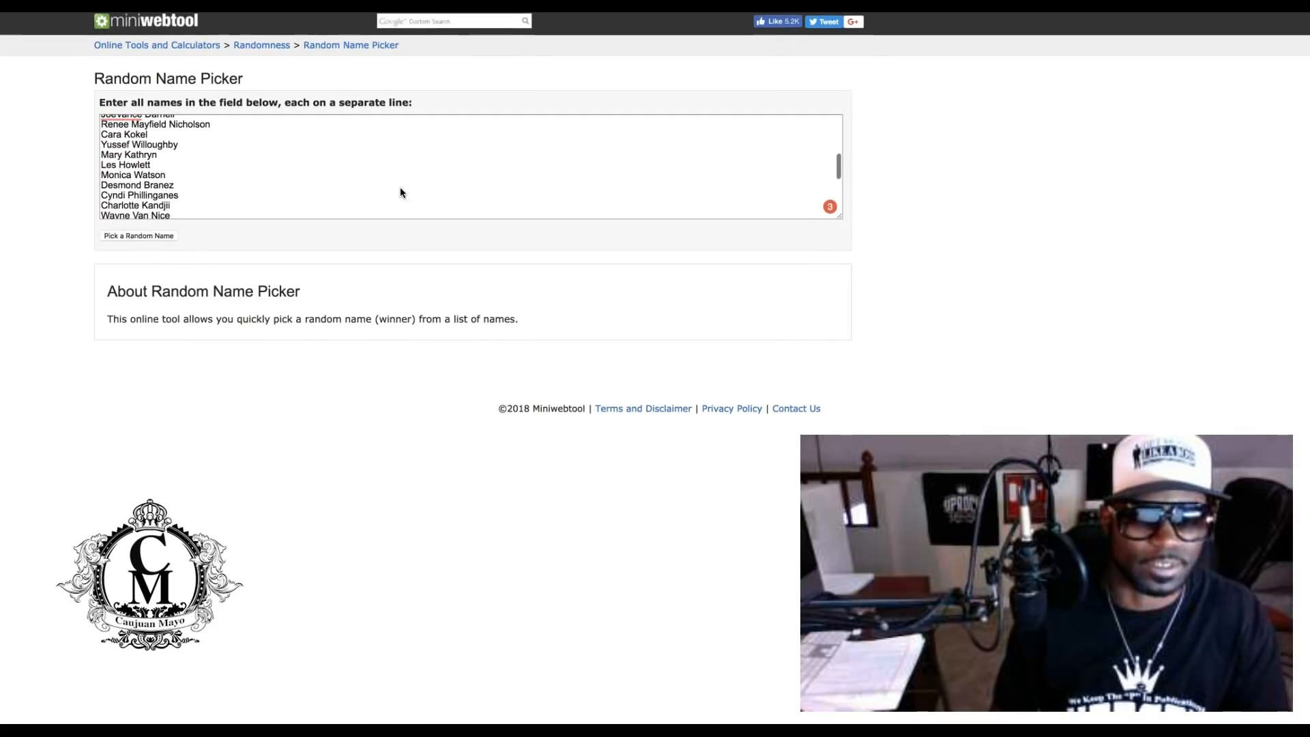
pyautogui.scroll(-3)
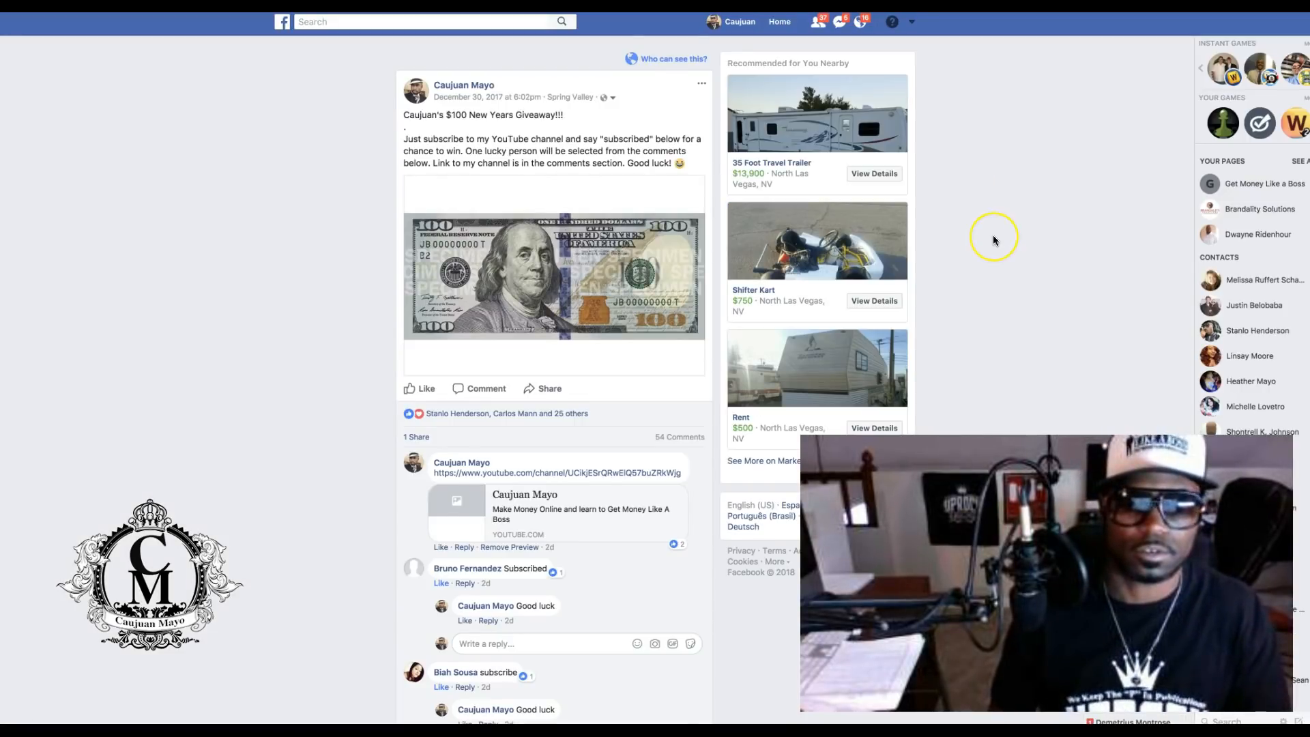
# Step: Scroll the giveaway post's comment thread down to the final 'Subscribed' comments and the comment box
pyautogui.scroll(-3)
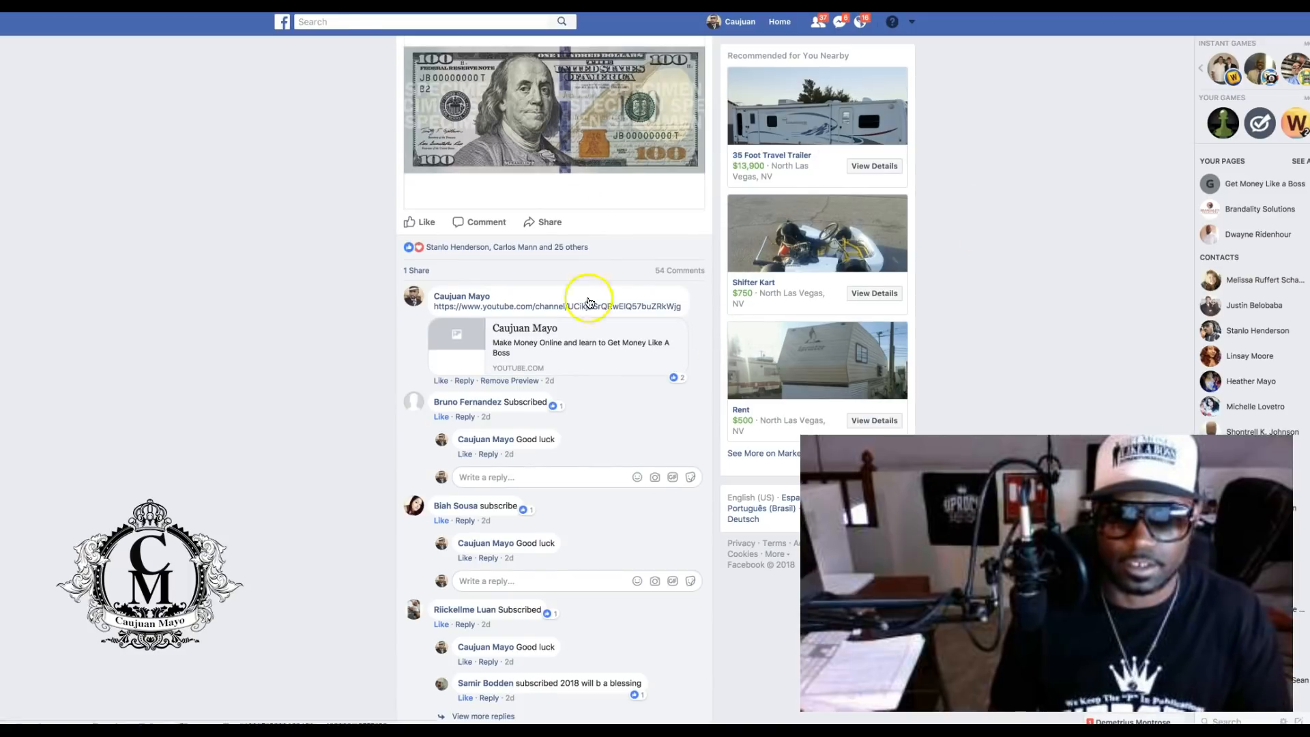
pyautogui.scroll(-3)
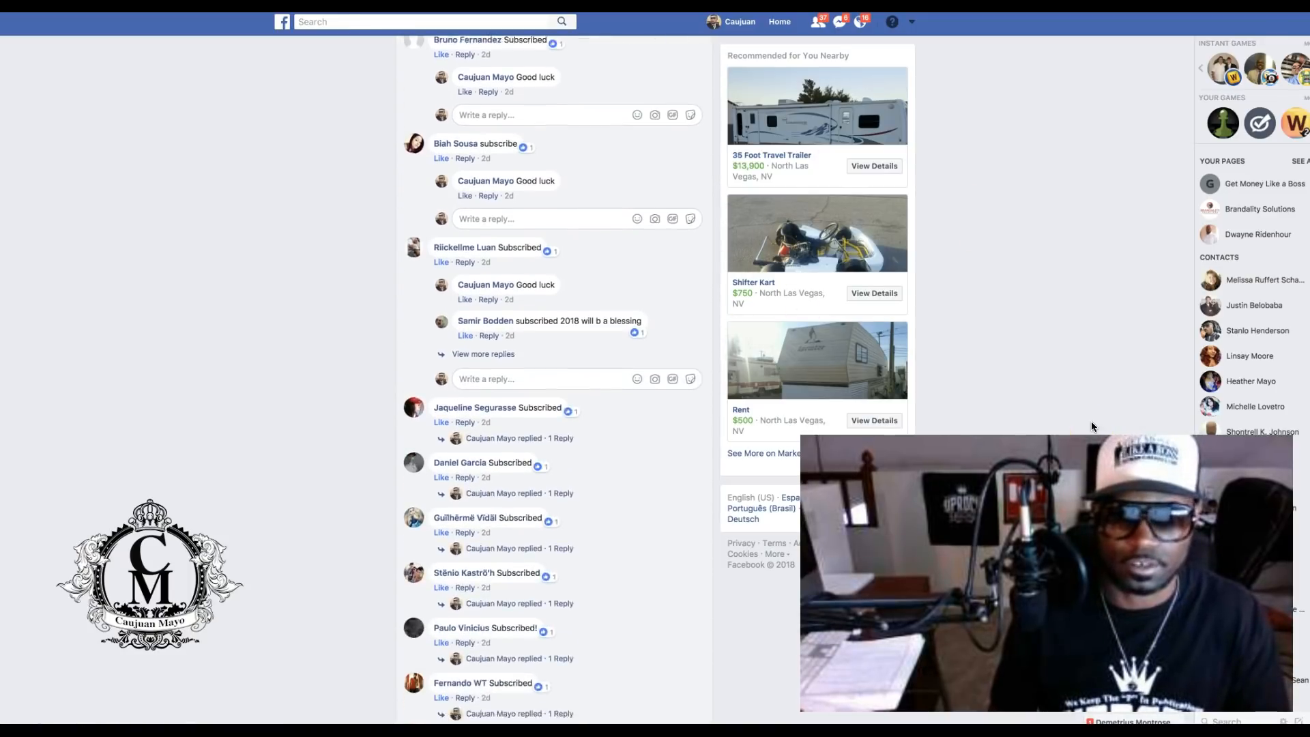
pyautogui.scroll(-3)
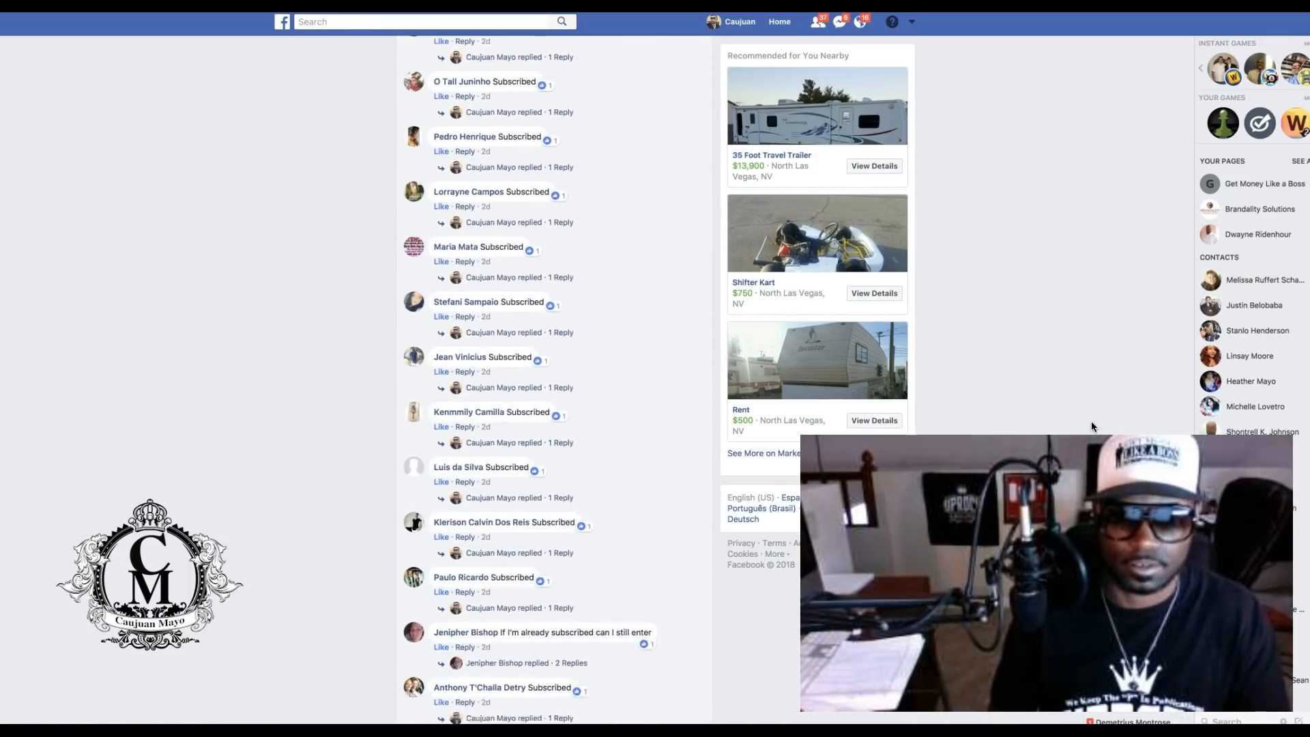
pyautogui.scroll(-3)
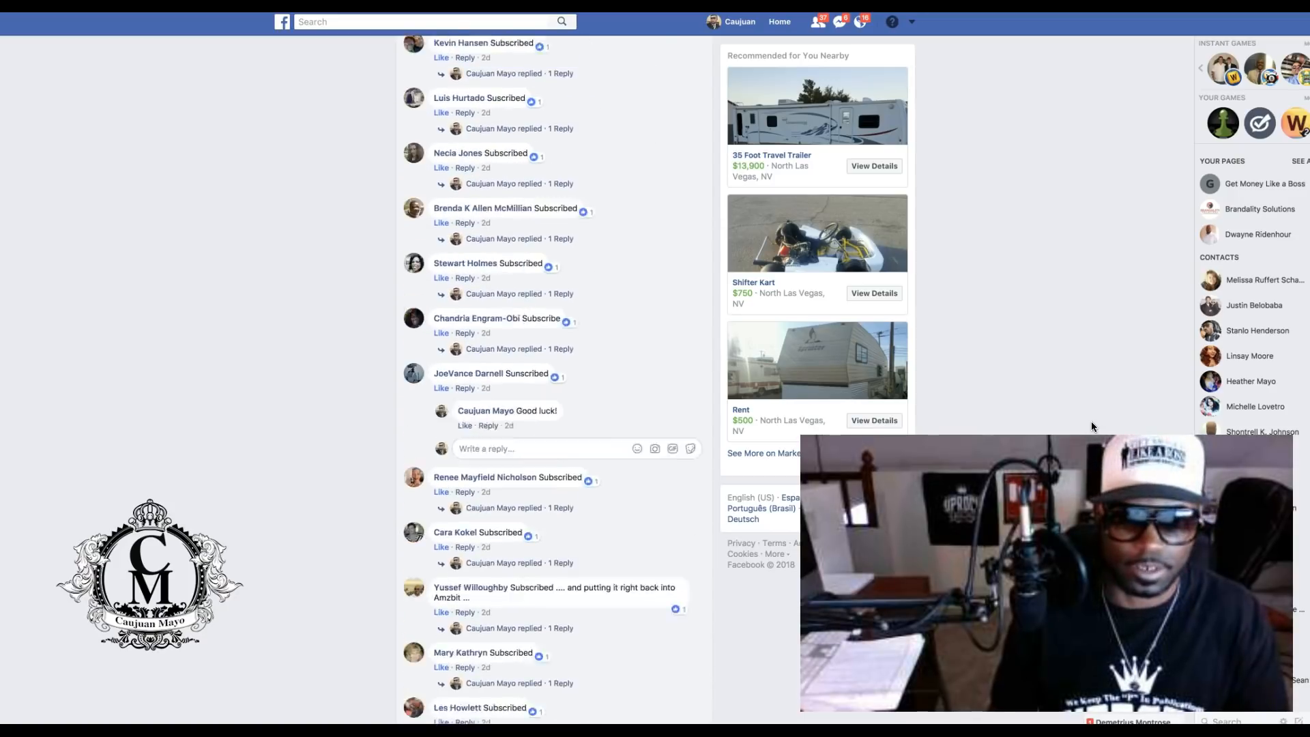
pyautogui.scroll(-3)
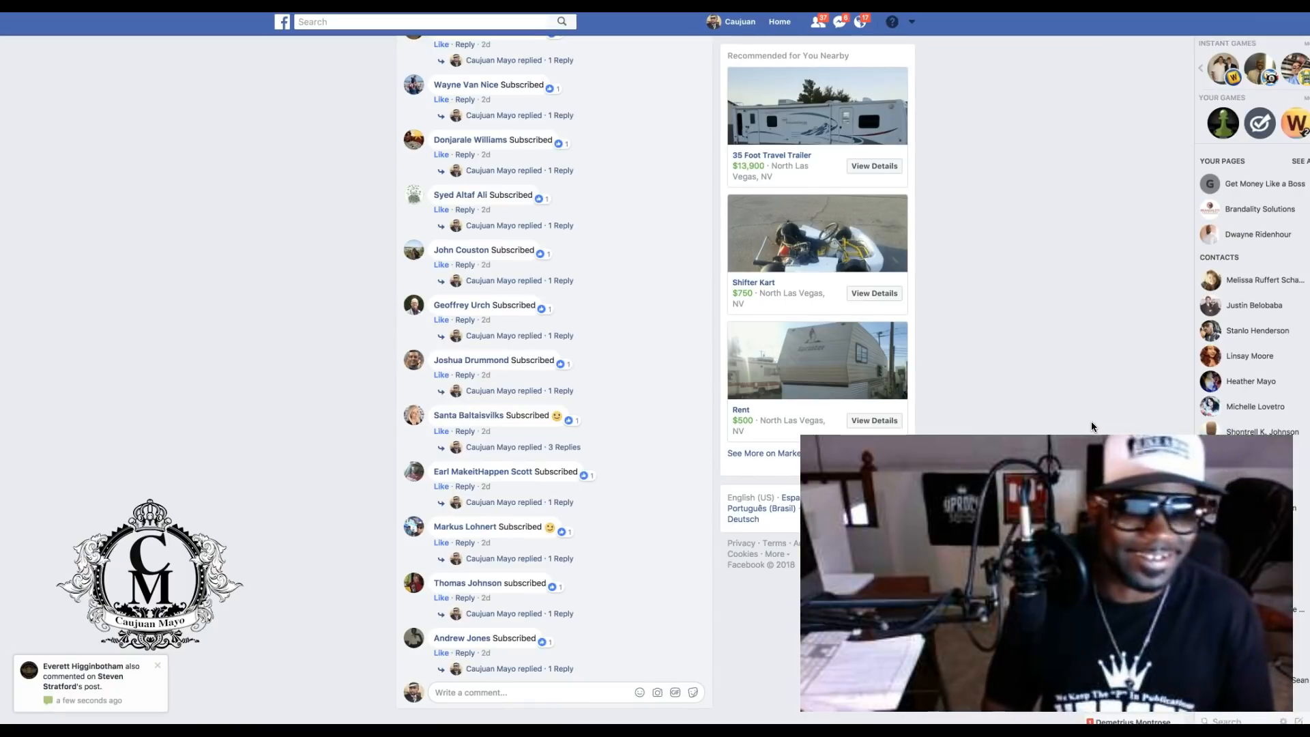
pyautogui.moveTo(892, 21)
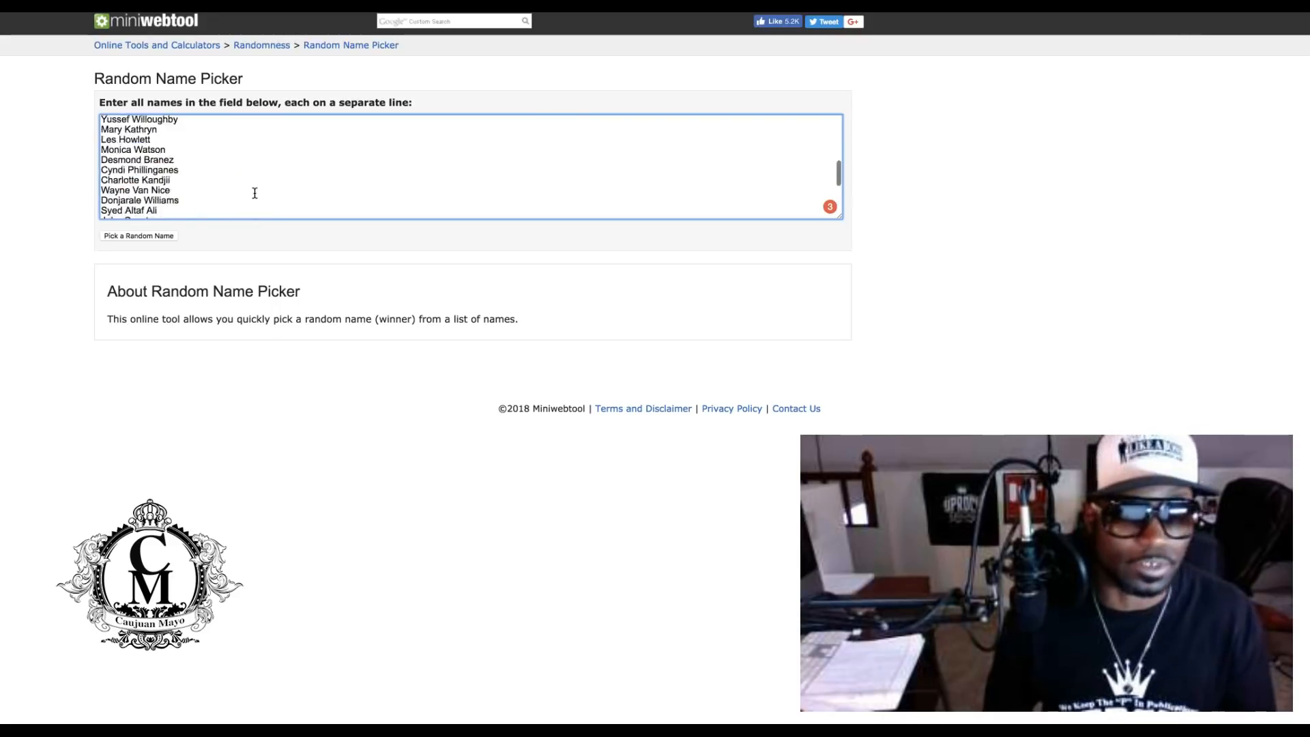
pyautogui.scroll(-3)
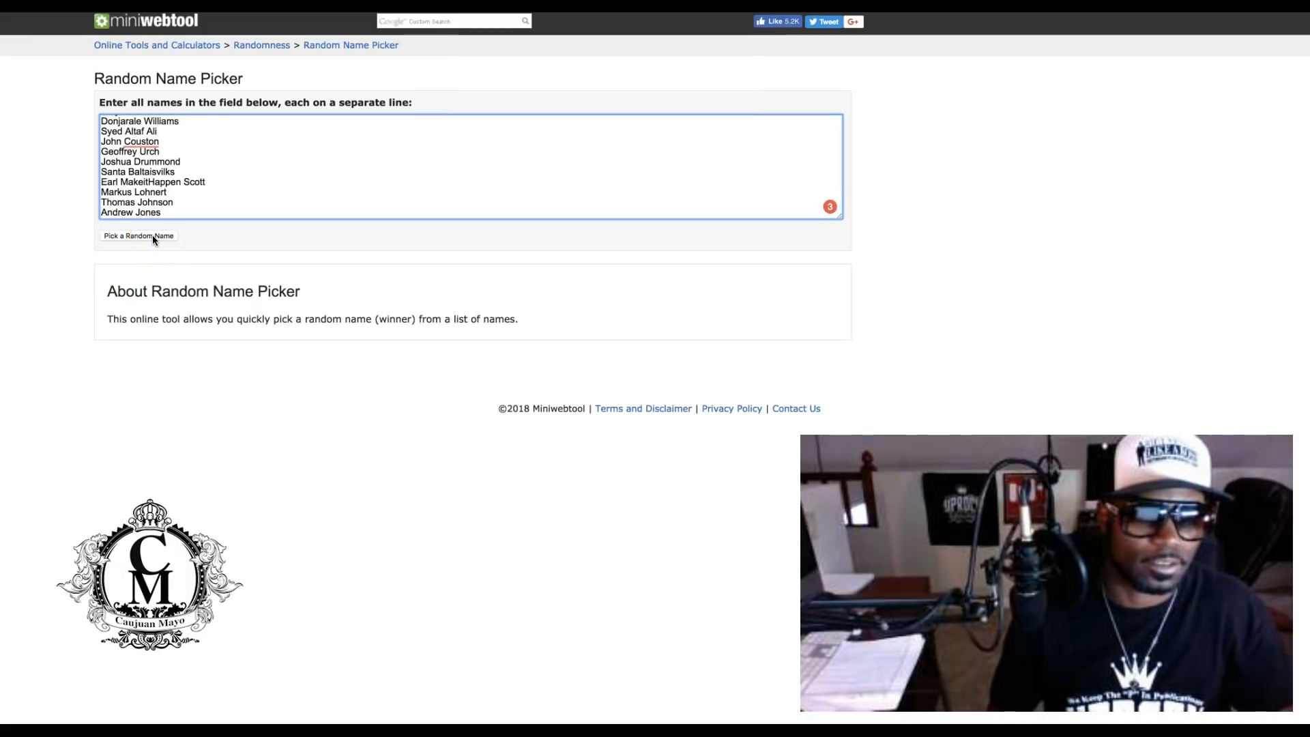
pyautogui.click(138, 236)
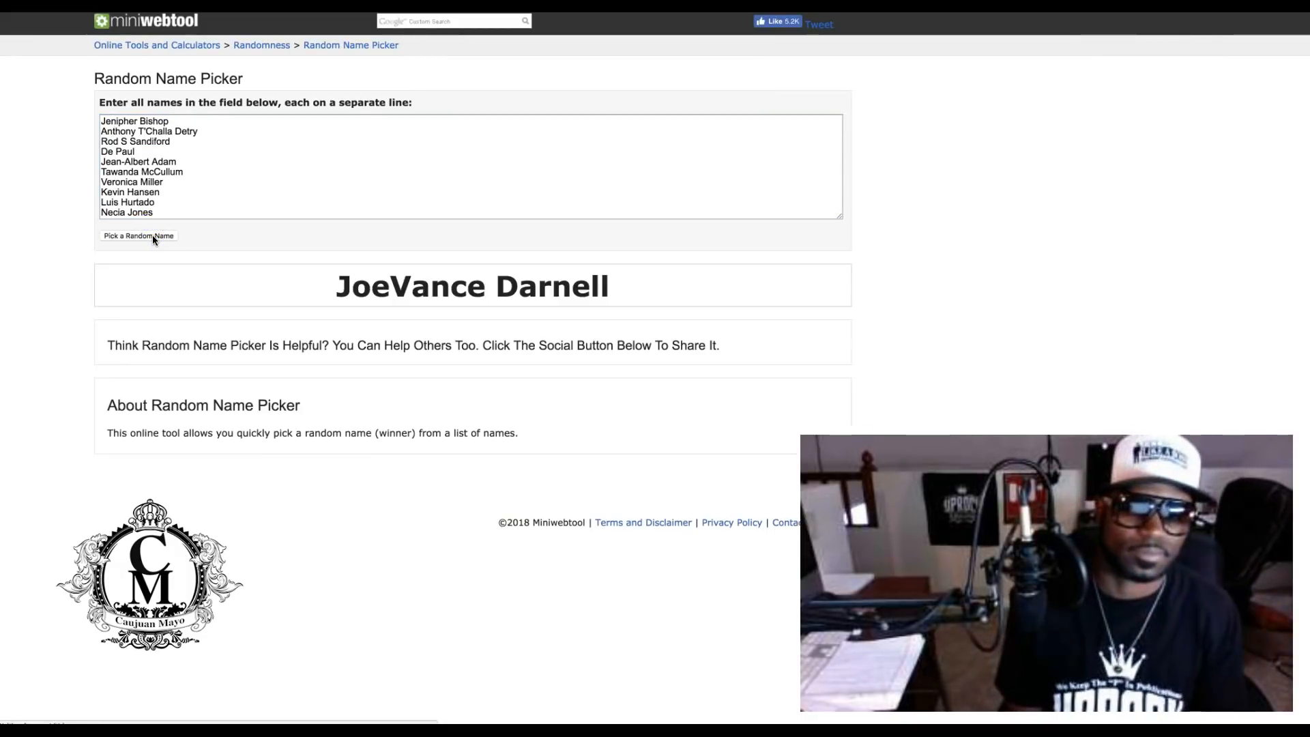